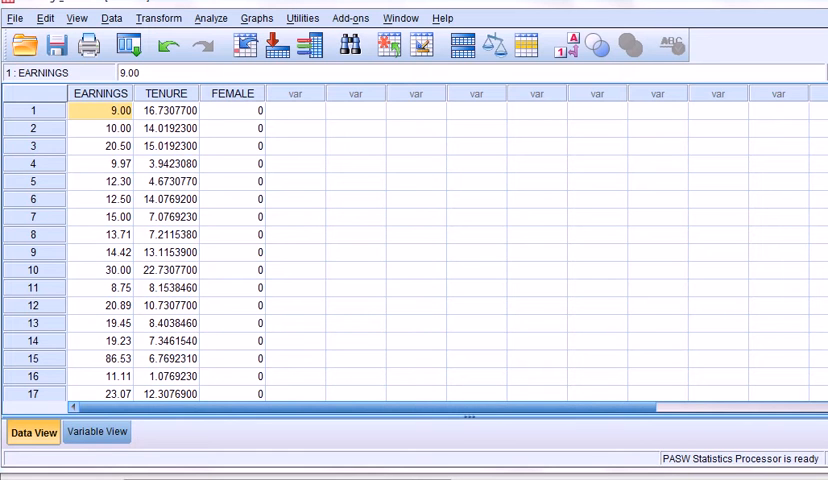
{"action": "mouse_move", "coordinate": [743, 362]}
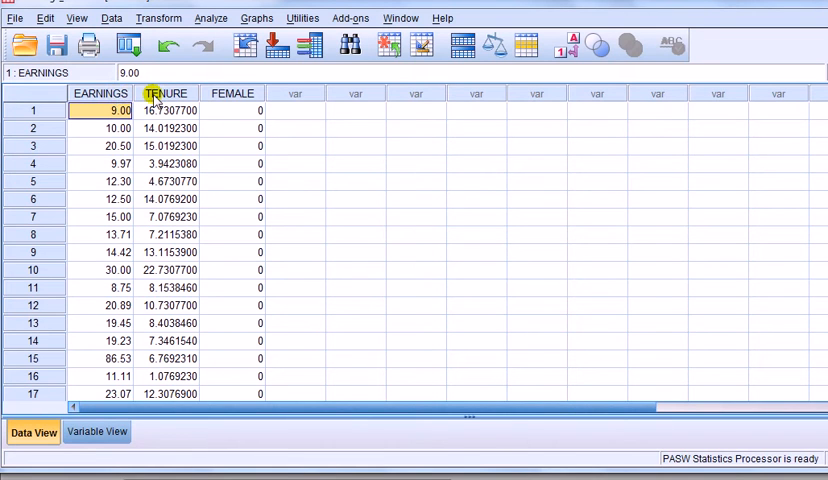
{"action": "mouse_move", "coordinate": [212, 94]}
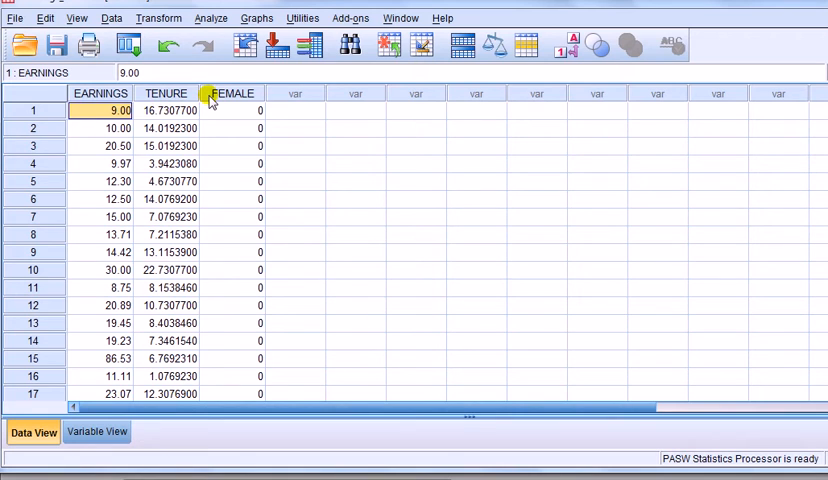
{"action": "mouse_move", "coordinate": [233, 234]}
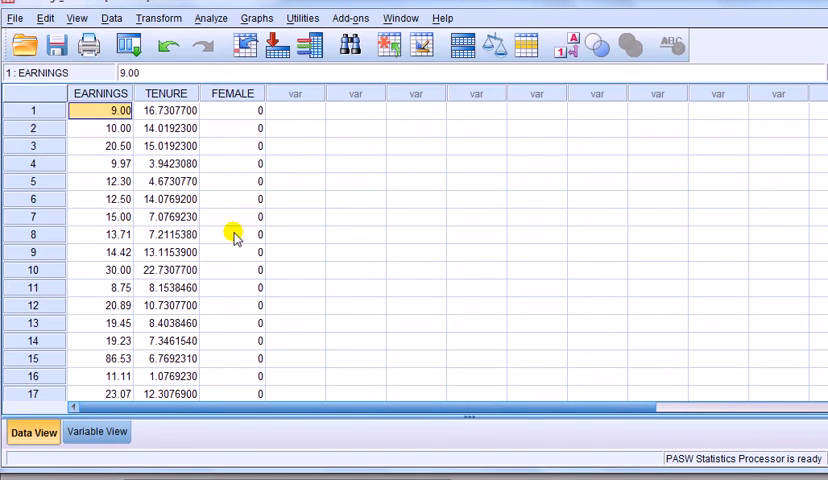
{"action": "mouse_move", "coordinate": [268, 68]}
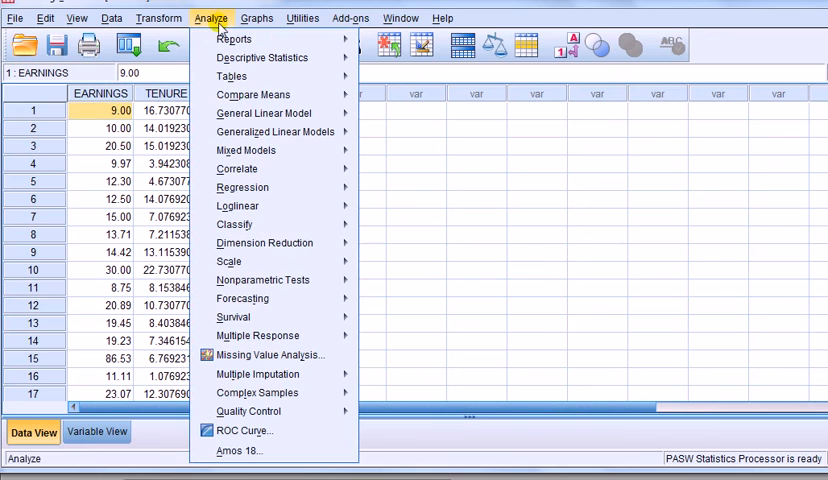
Run the linear regression with EARNINGS as dependent and TENURE as independent for all cases
{"action": "left_click", "coordinate": [242, 187]}
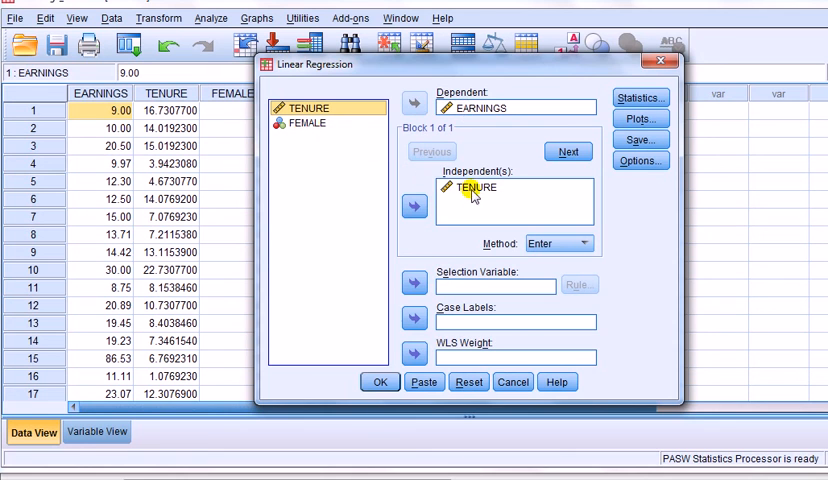
{"action": "left_click", "coordinate": [379, 382]}
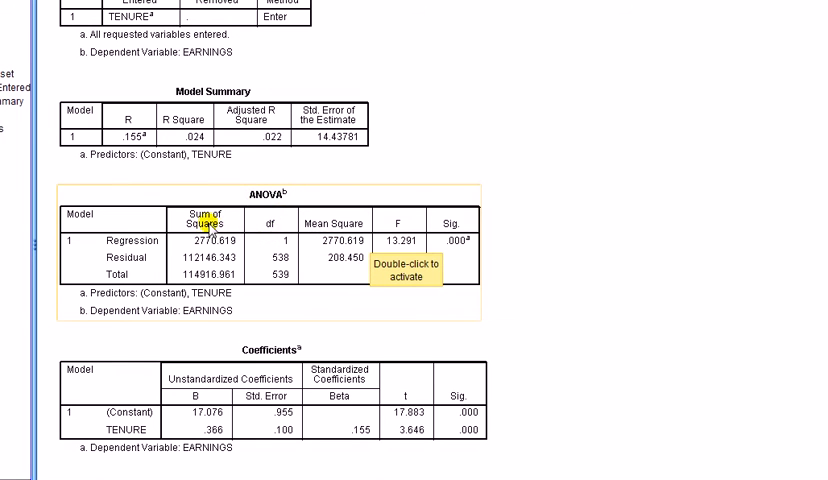
{"action": "mouse_move", "coordinate": [205, 264]}
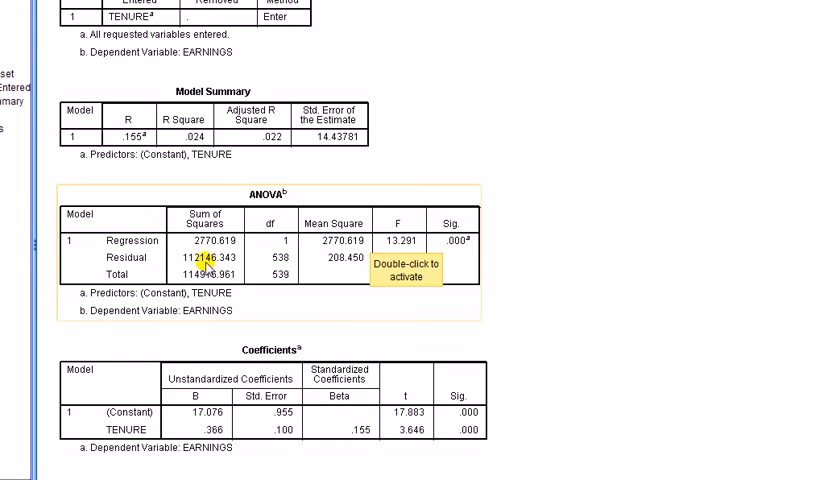
{"action": "mouse_move", "coordinate": [218, 267]}
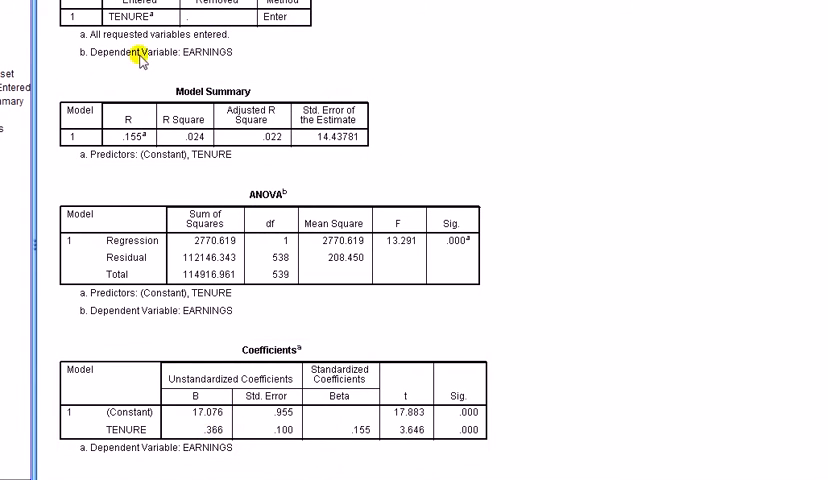
{"action": "mouse_move", "coordinate": [132, 43]}
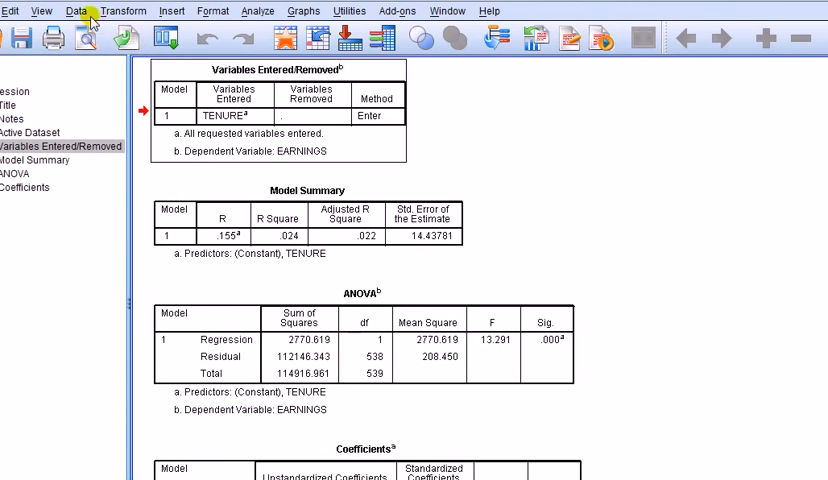
{"action": "mouse_move", "coordinate": [88, 15]}
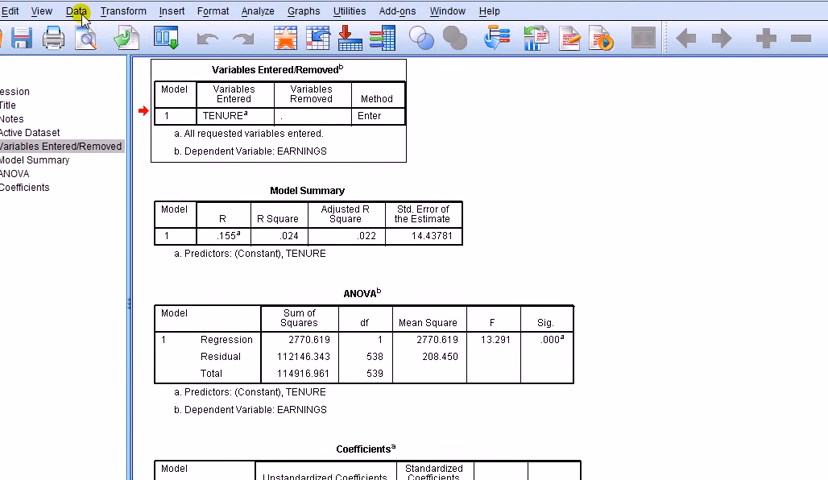
Split the file by FEMALE with output organised by groups
{"action": "left_click", "coordinate": [78, 11]}
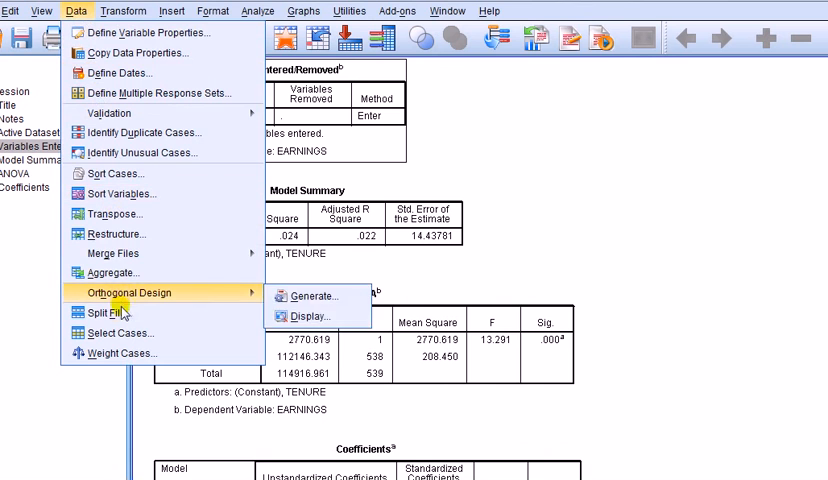
{"action": "left_click", "coordinate": [113, 312]}
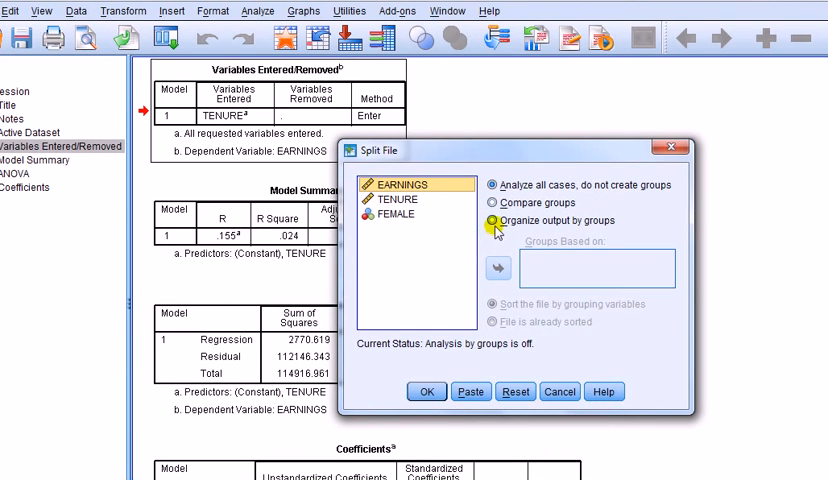
{"action": "left_click", "coordinate": [493, 220]}
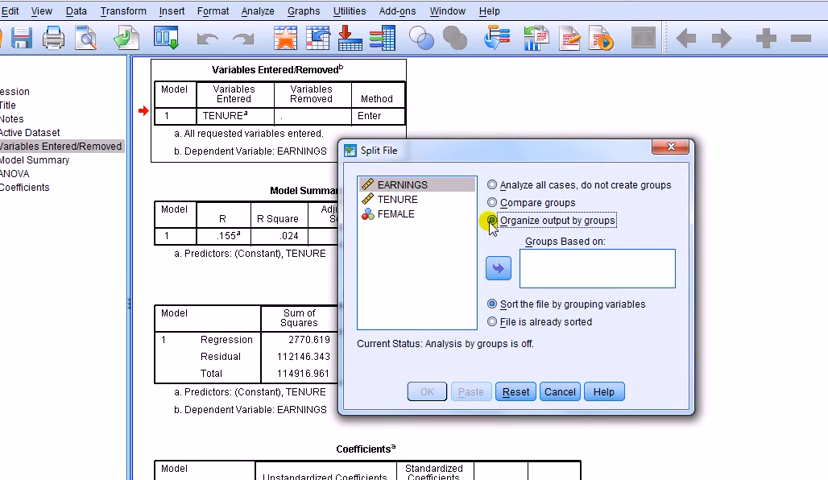
{"action": "left_click", "coordinate": [490, 220]}
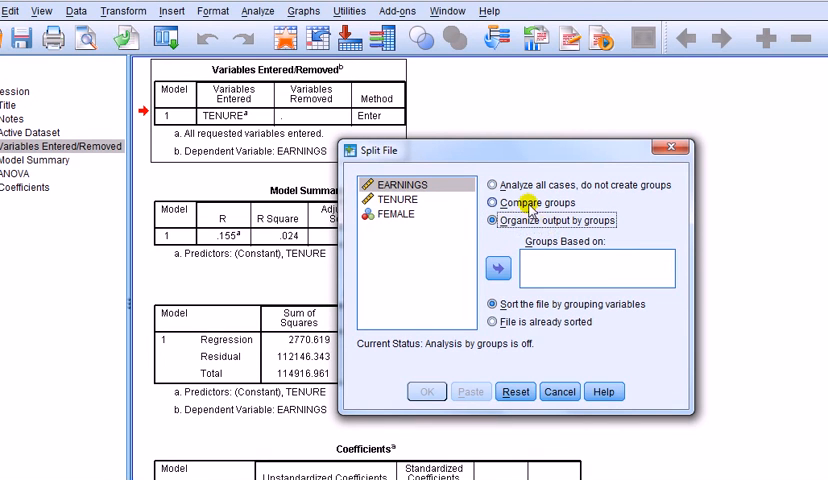
{"action": "left_click", "coordinate": [398, 214]}
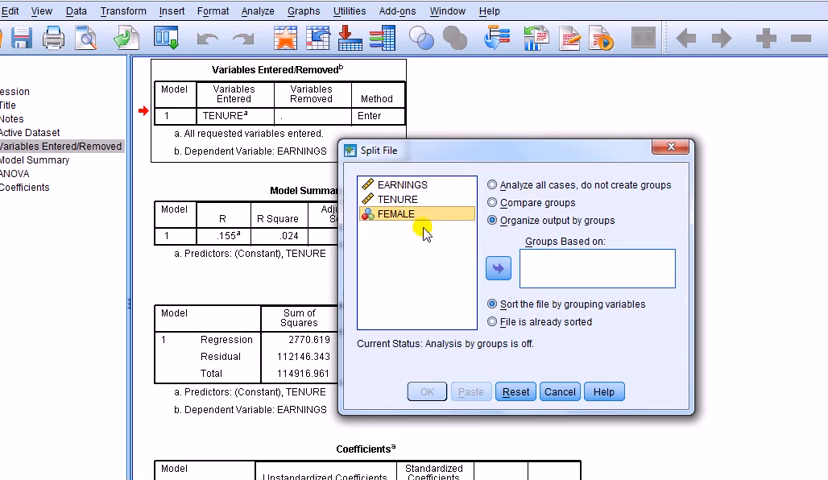
{"action": "left_click", "coordinate": [497, 268]}
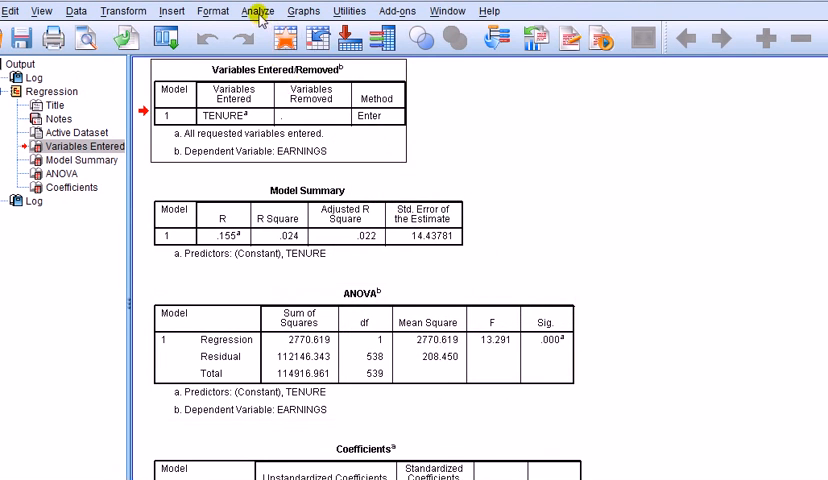
Rerun the linear regression of EARNINGS on TENURE, now producing separate male and female output
{"action": "left_click", "coordinate": [258, 11]}
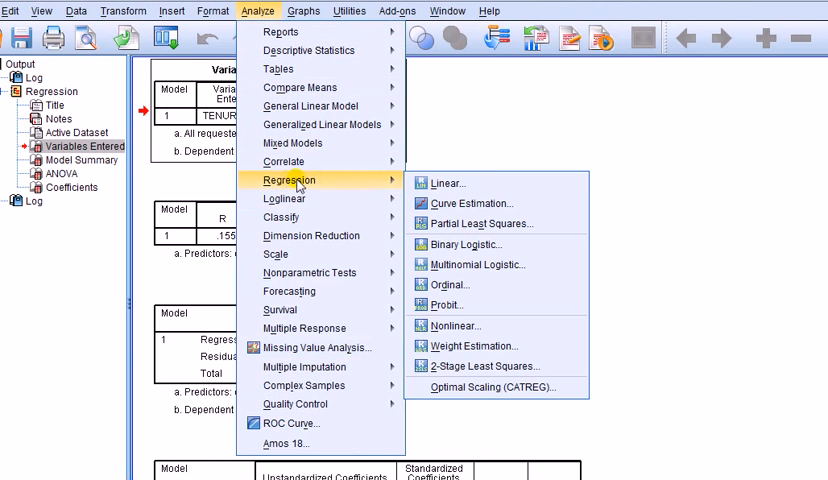
{"action": "left_click", "coordinate": [446, 182]}
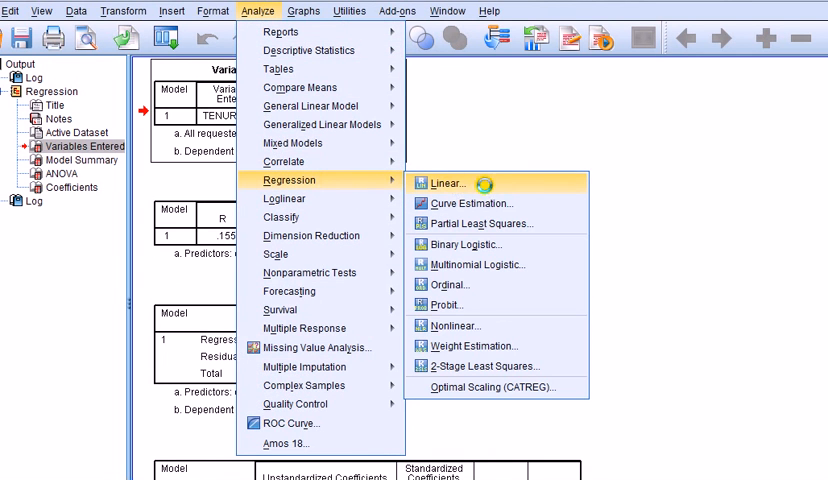
{"action": "left_click", "coordinate": [447, 182]}
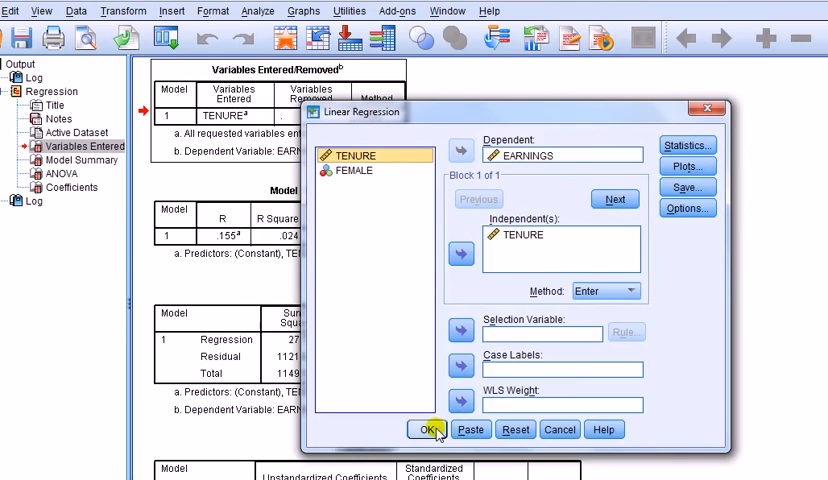
{"action": "left_click", "coordinate": [426, 430]}
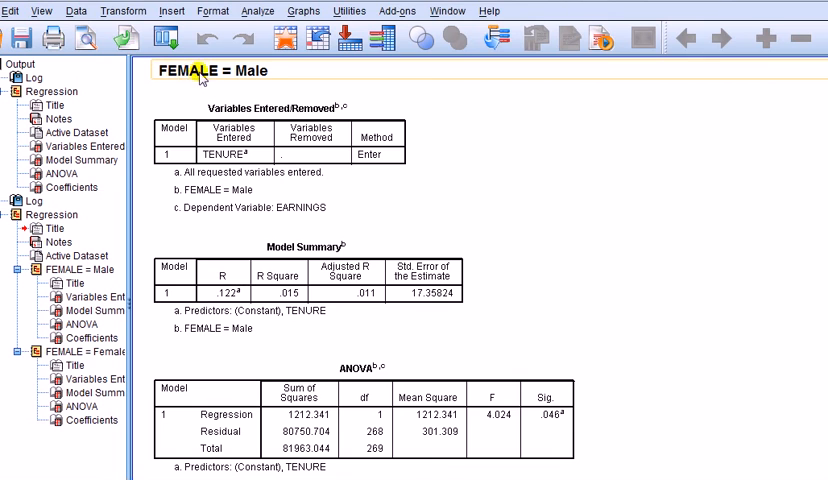
{"action": "mouse_move", "coordinate": [192, 82]}
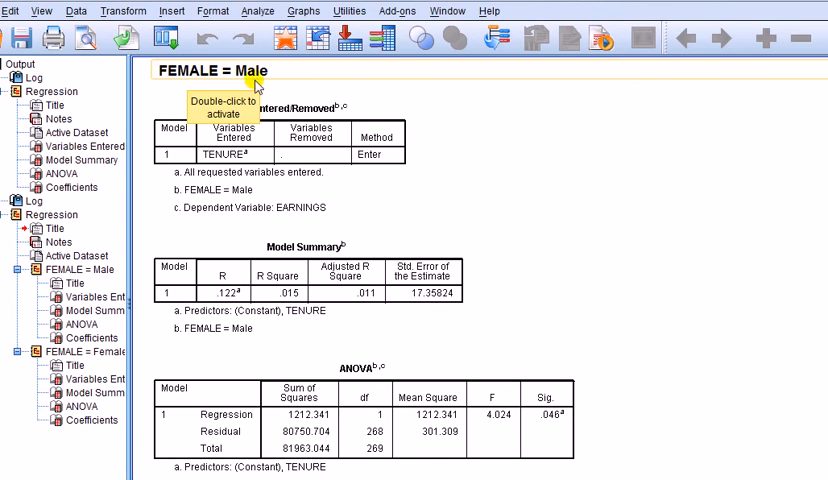
{"action": "scroll", "scroll_direction": "down", "scroll_amount": 3}
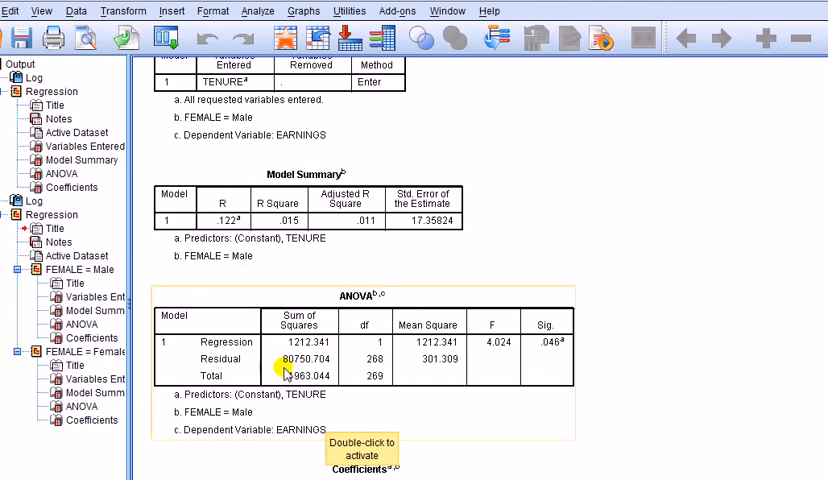